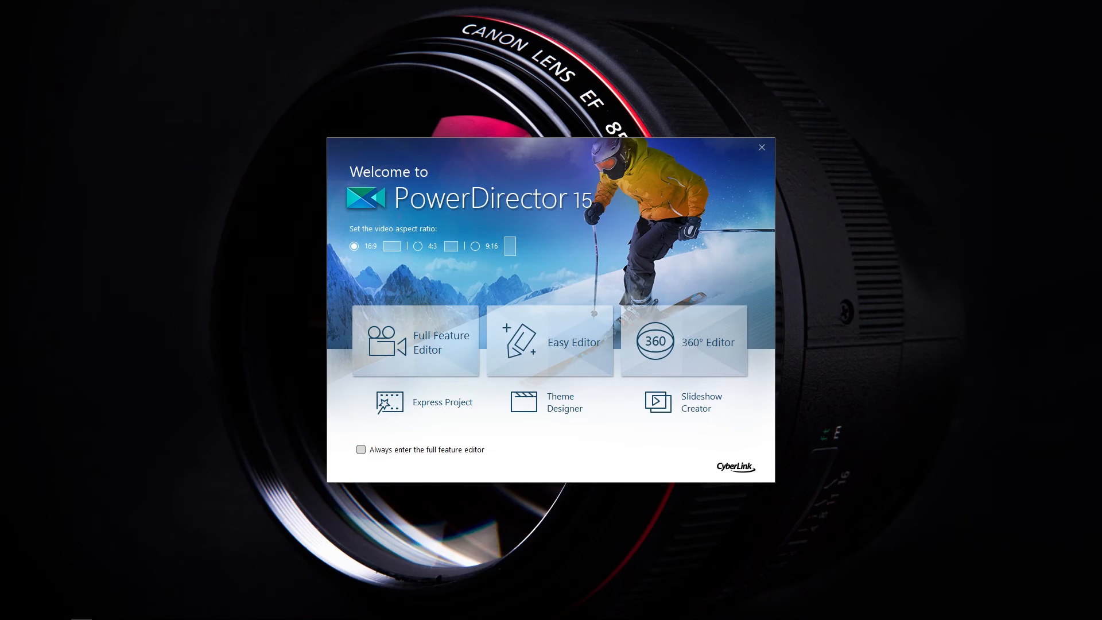
{"action": "mouse_move", "coordinate": [752, 355]}
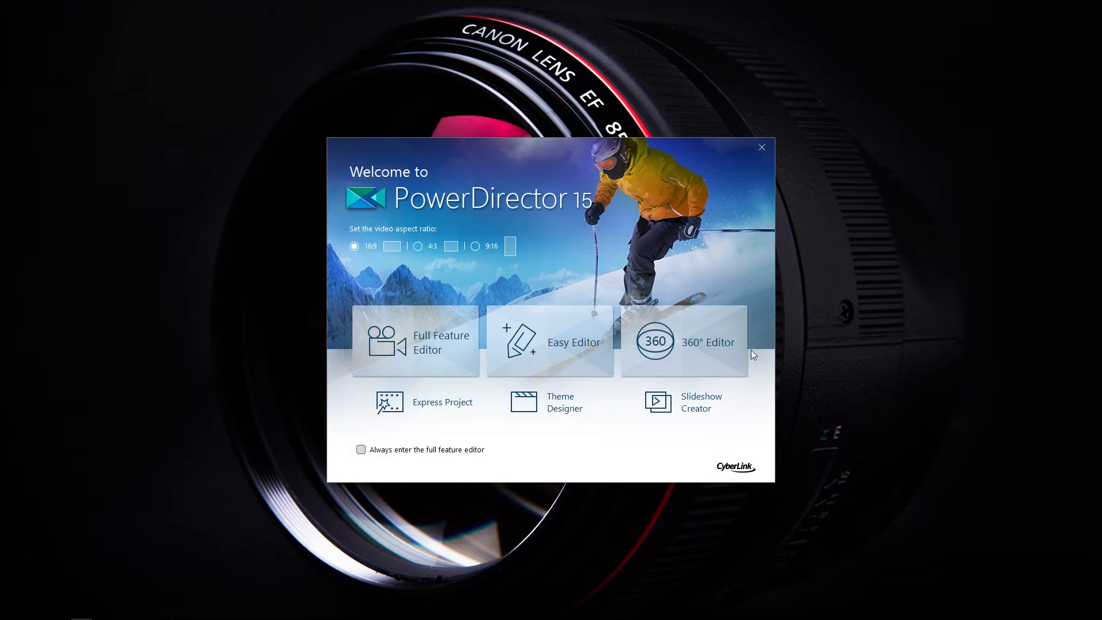
{"action": "mouse_move", "coordinate": [729, 361]}
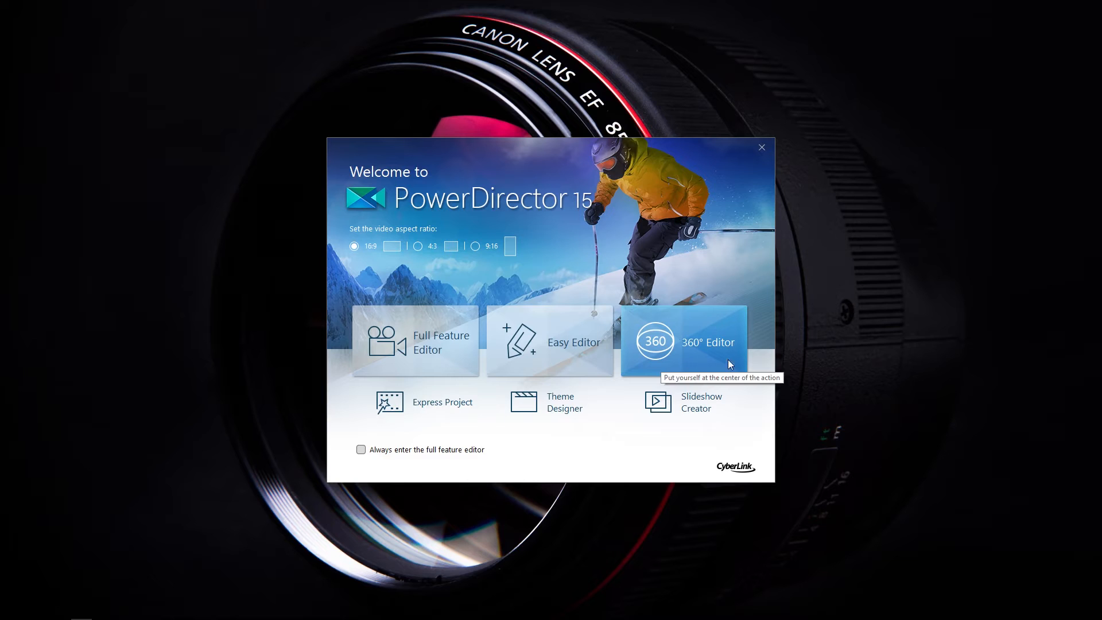
{"action": "mouse_move", "coordinate": [708, 342]}
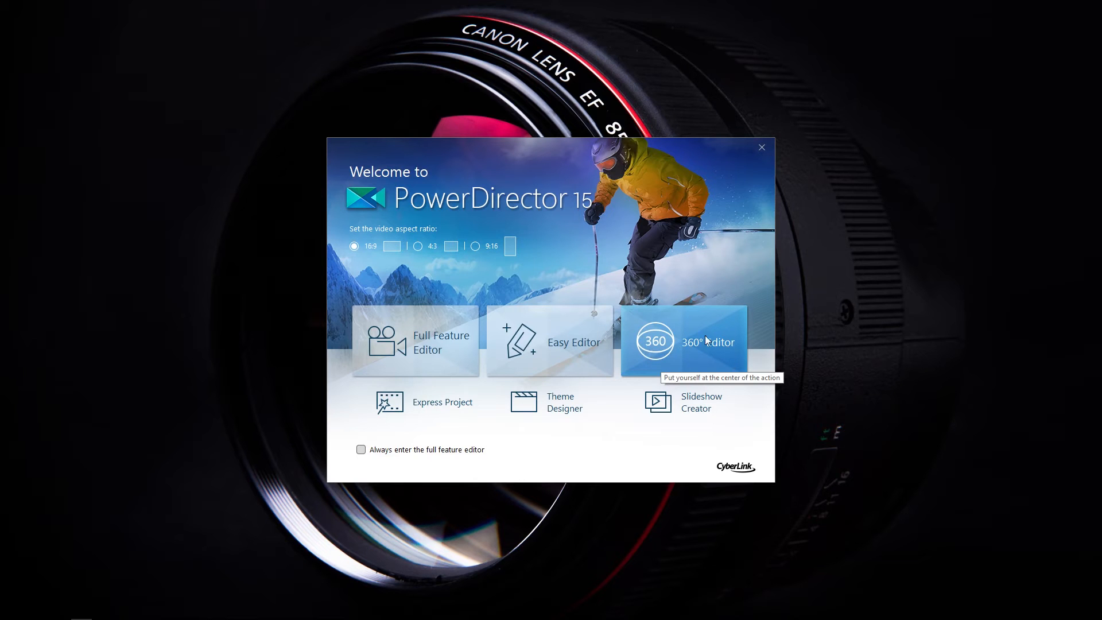
{"action": "mouse_move", "coordinate": [659, 350]}
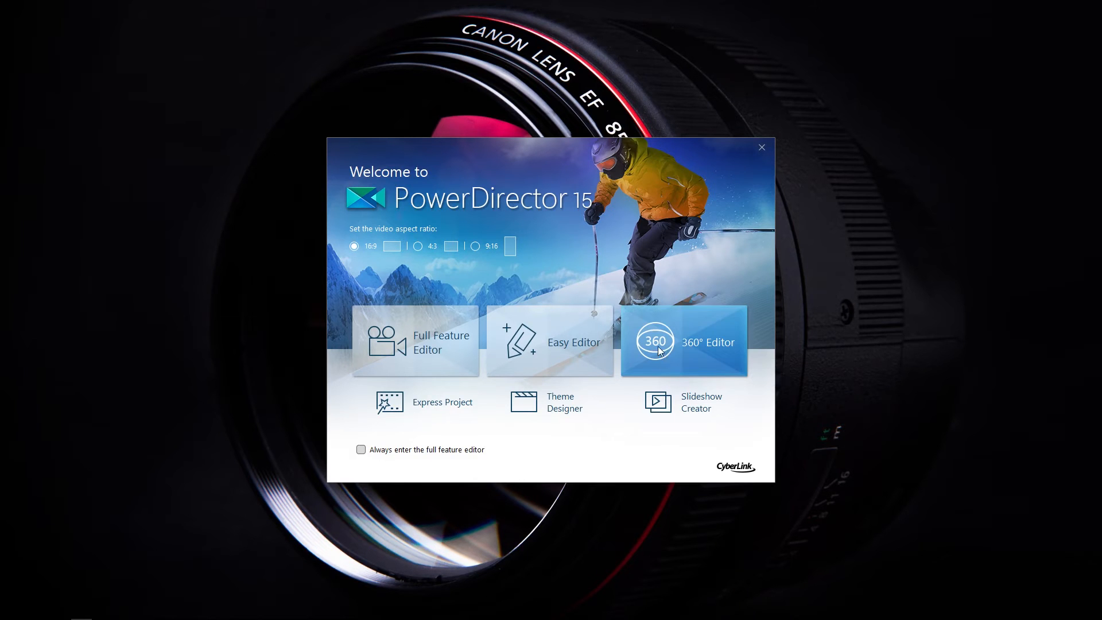
{"action": "mouse_move", "coordinate": [662, 351]}
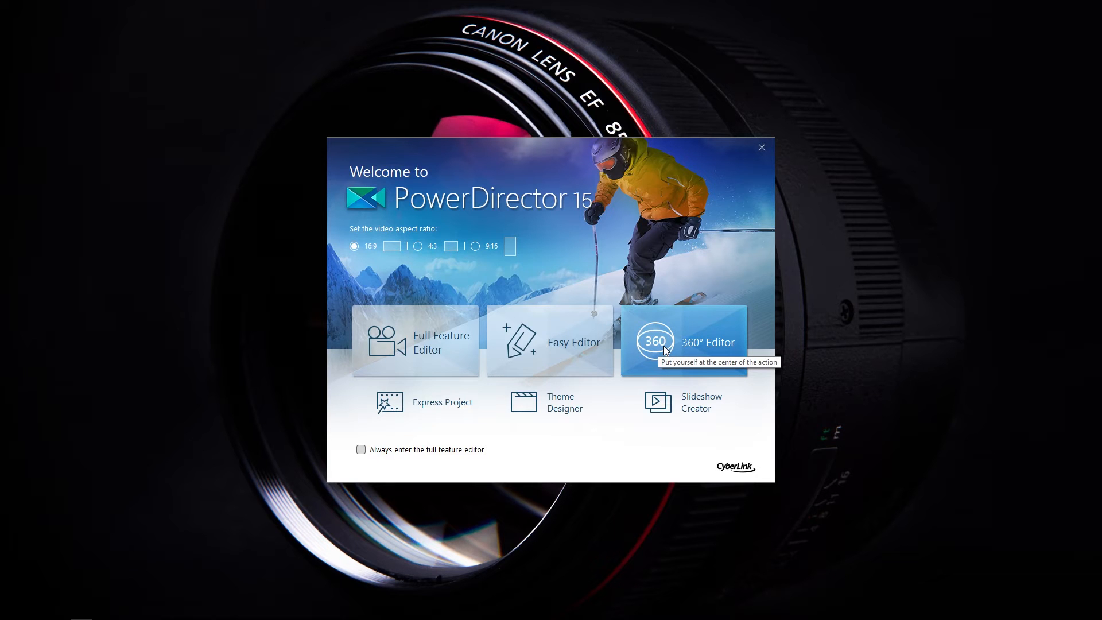
{"action": "mouse_move", "coordinate": [566, 452]}
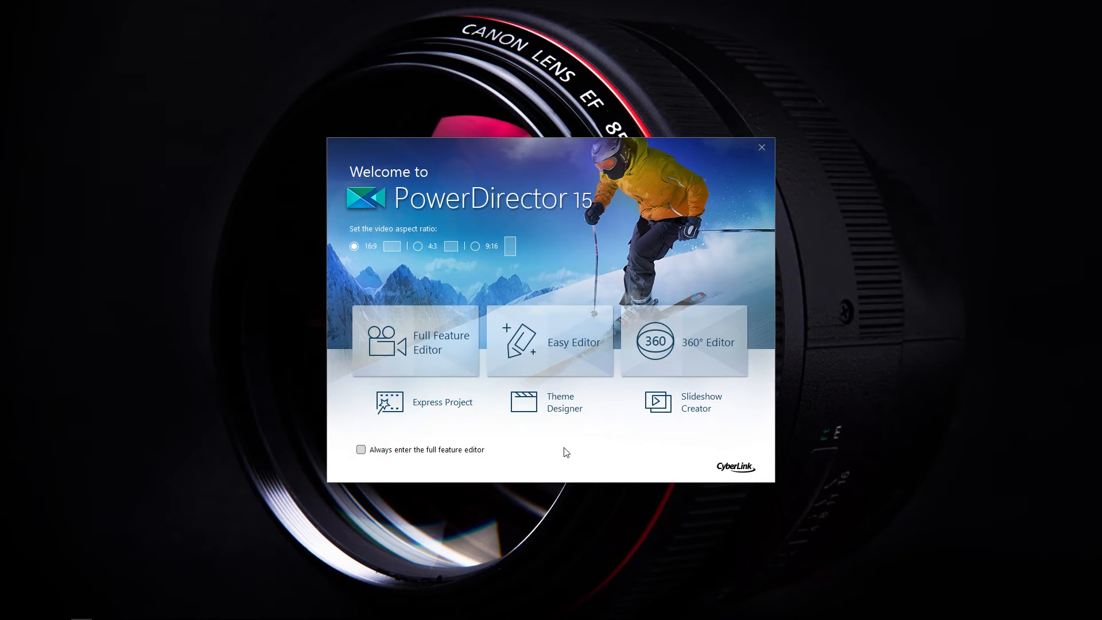
{"action": "mouse_move", "coordinate": [561, 448]}
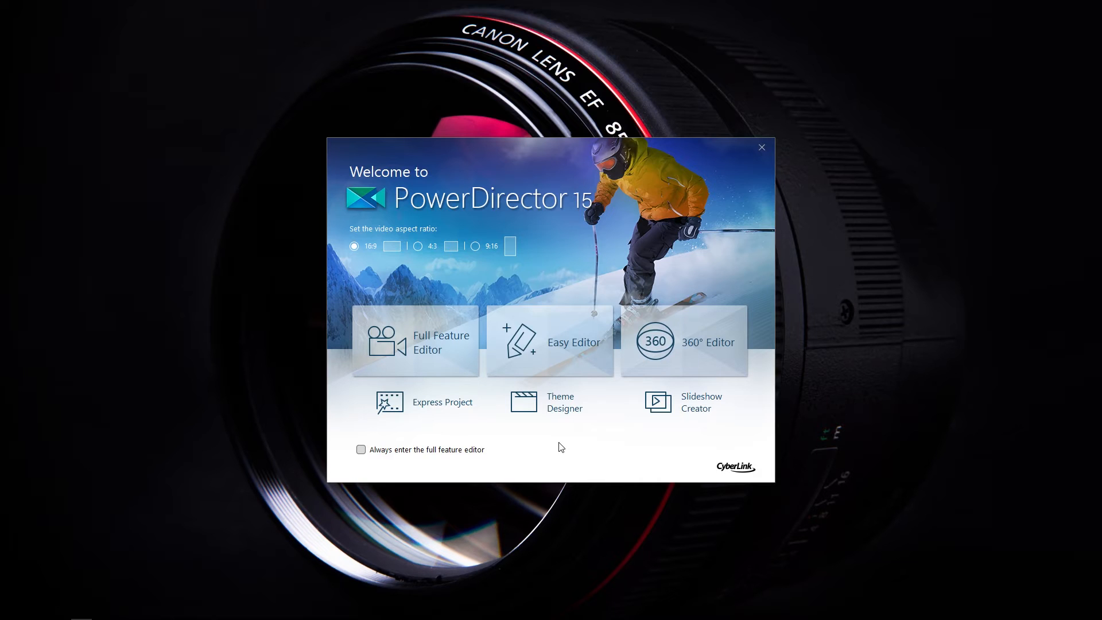
{"action": "mouse_move", "coordinate": [682, 440]}
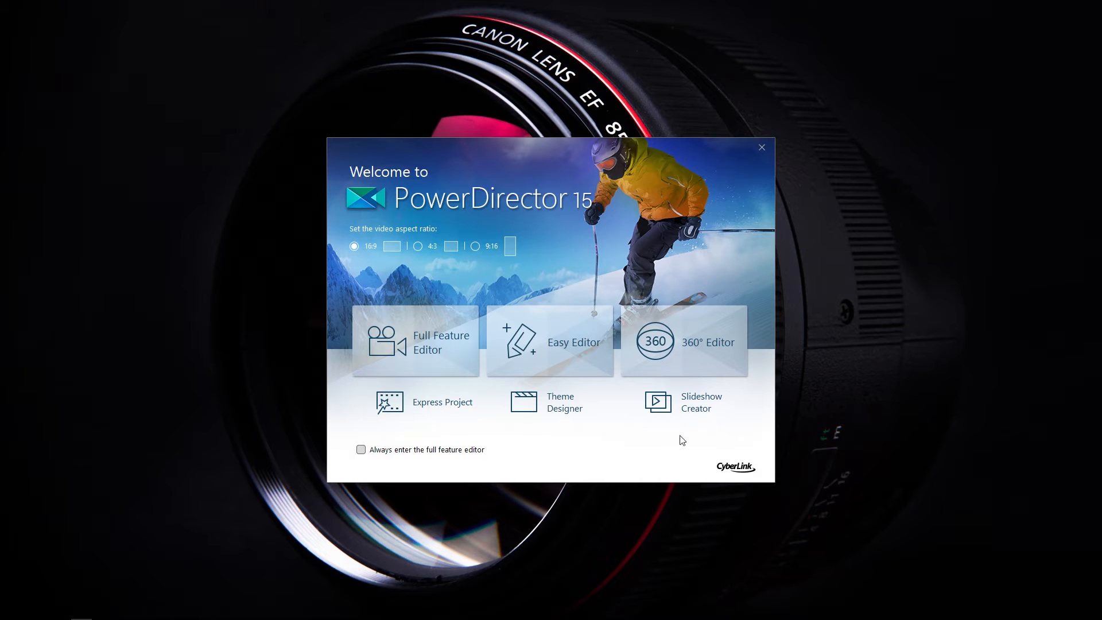
{"action": "mouse_move", "coordinate": [698, 347]}
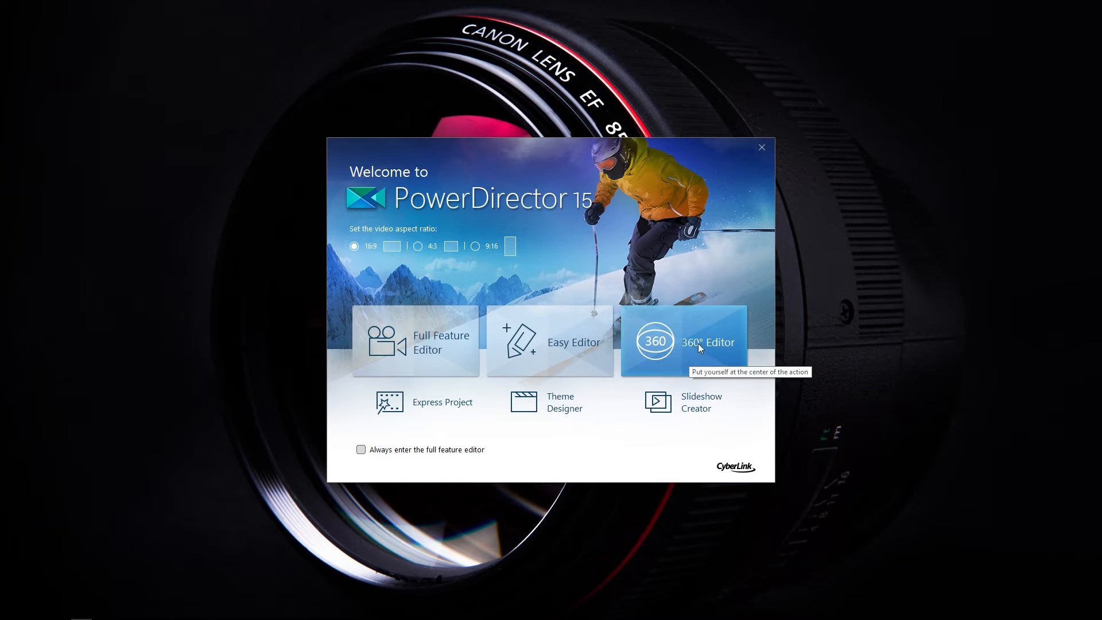
{"action": "mouse_move", "coordinate": [505, 421]}
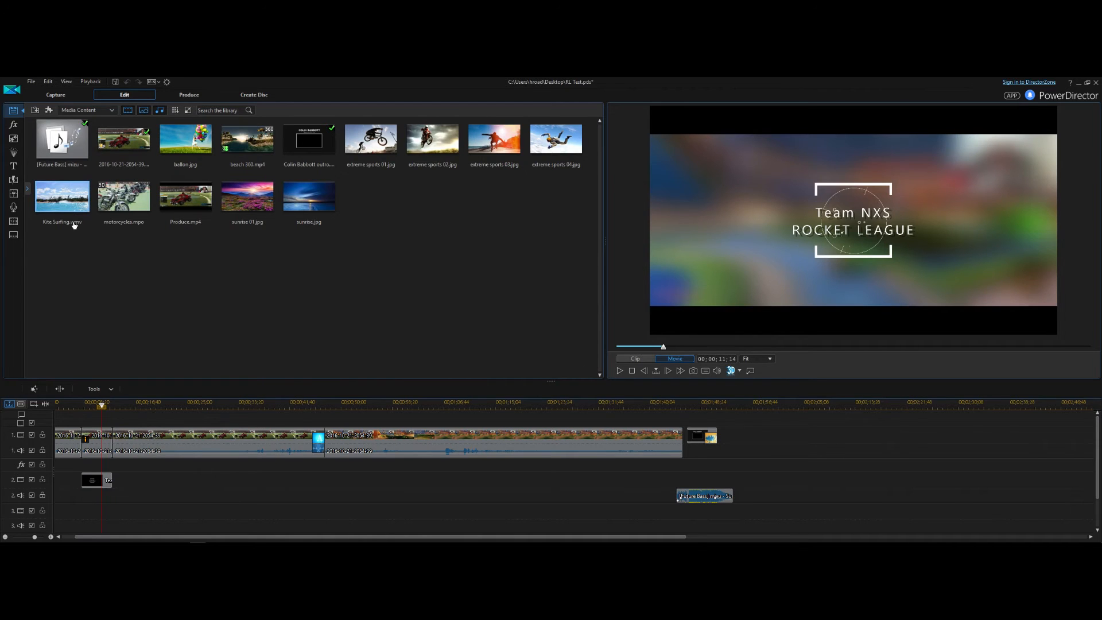
- Show the Transition Room library and browse through its transition presets
{"action": "left_click", "coordinate": [13, 164]}
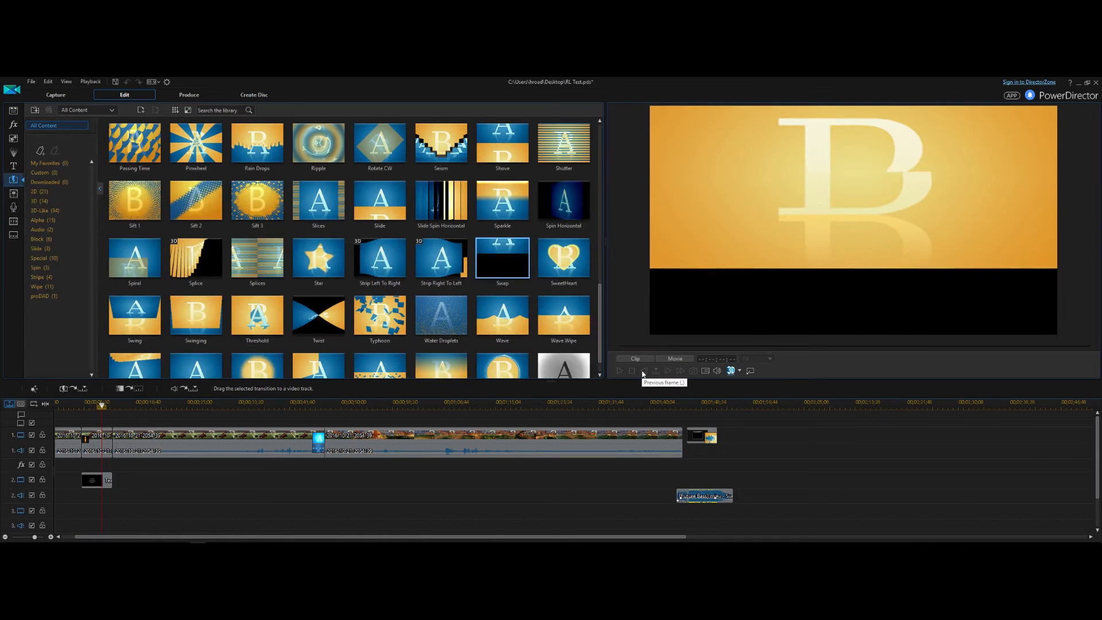
{"action": "scroll", "scroll_direction": "down", "scroll_amount": 3}
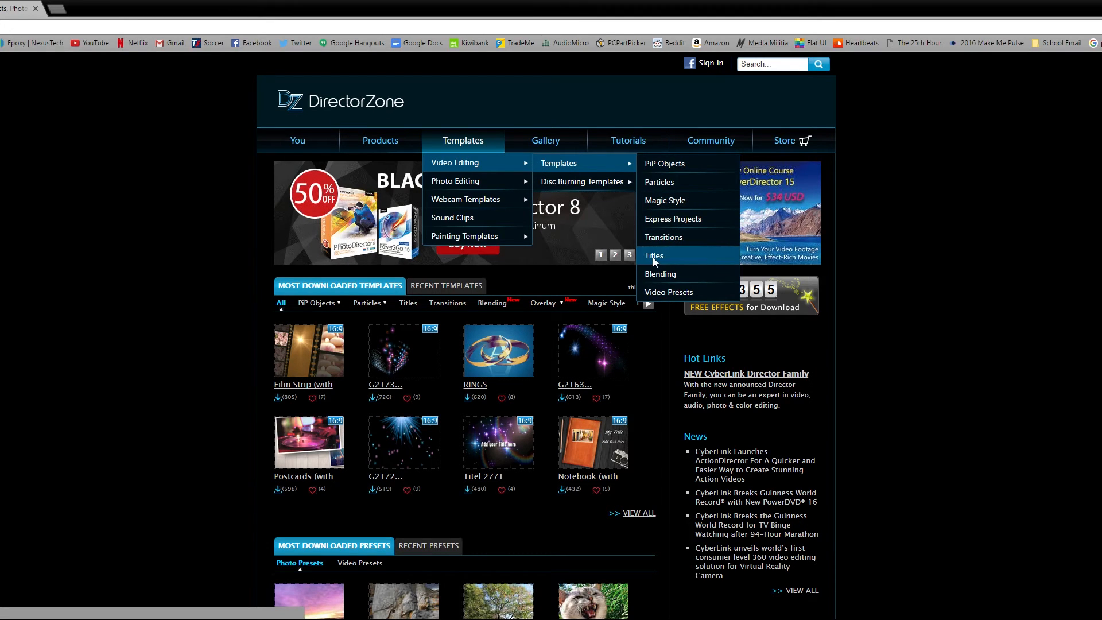
- Filter DirectorZone's Titles templates to the Sports style uploaded This Month
{"action": "left_click", "coordinate": [653, 255]}
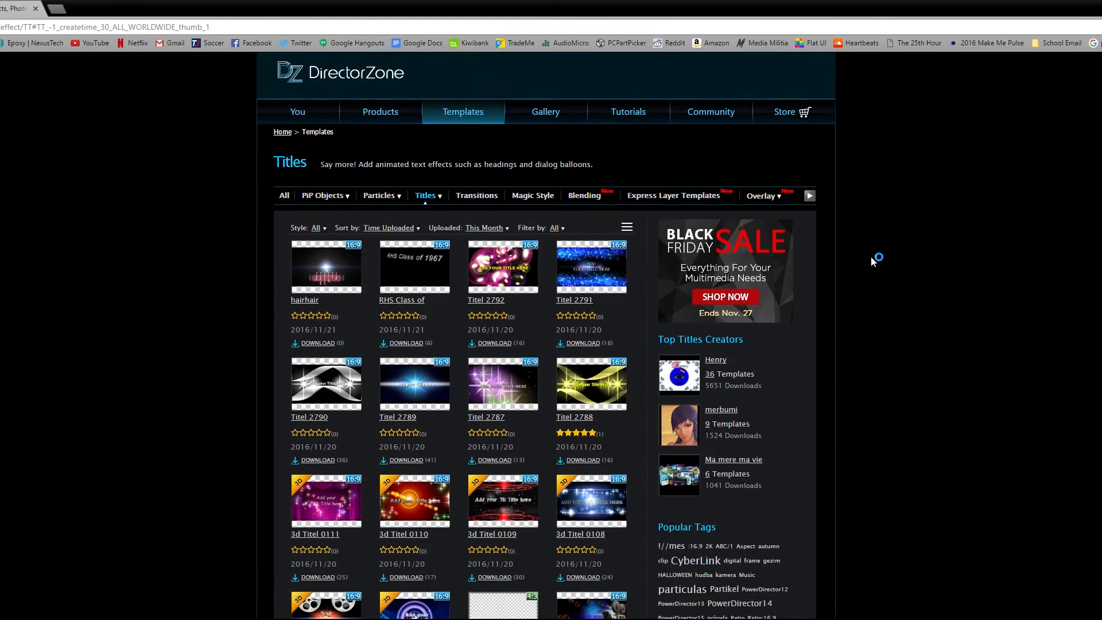
{"action": "scroll", "scroll_direction": "down", "scroll_amount": 3}
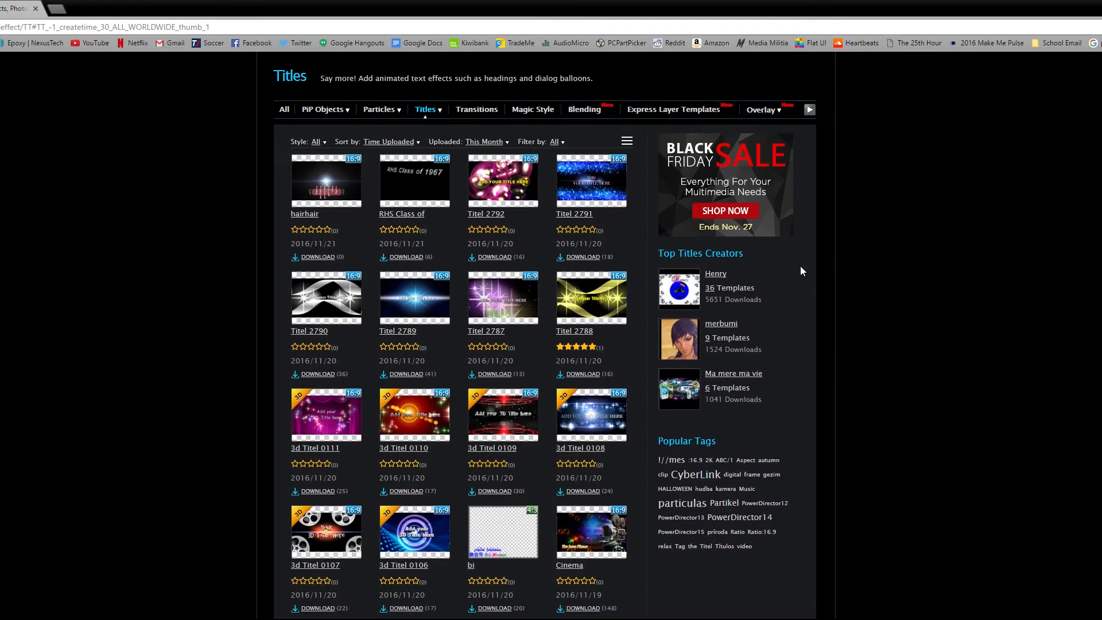
{"action": "left_click", "coordinate": [316, 199]}
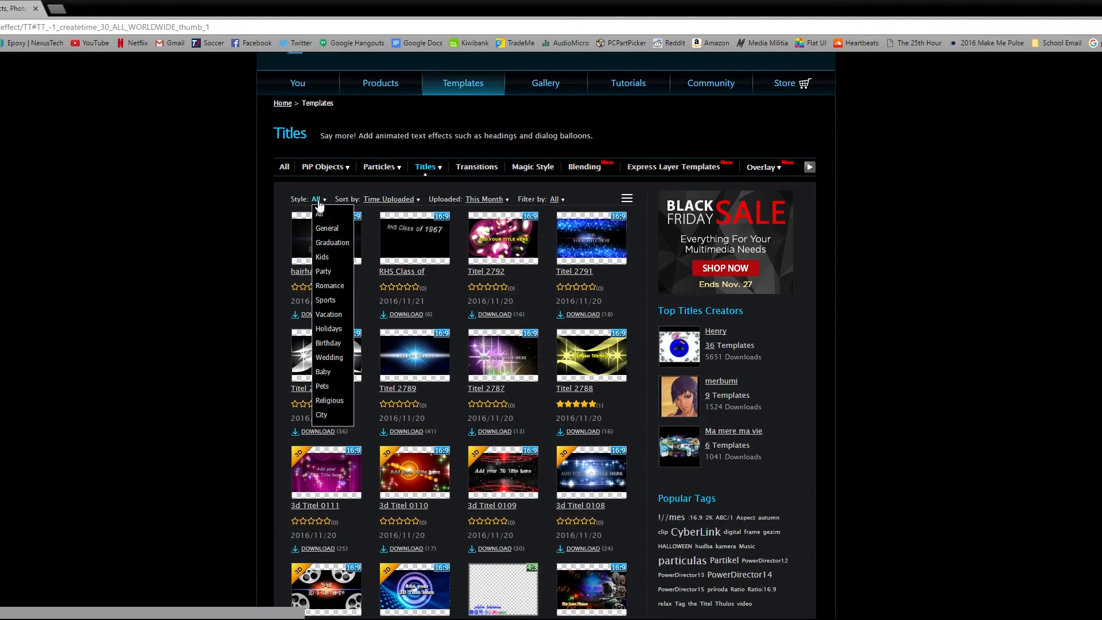
{"action": "mouse_move", "coordinate": [334, 314]}
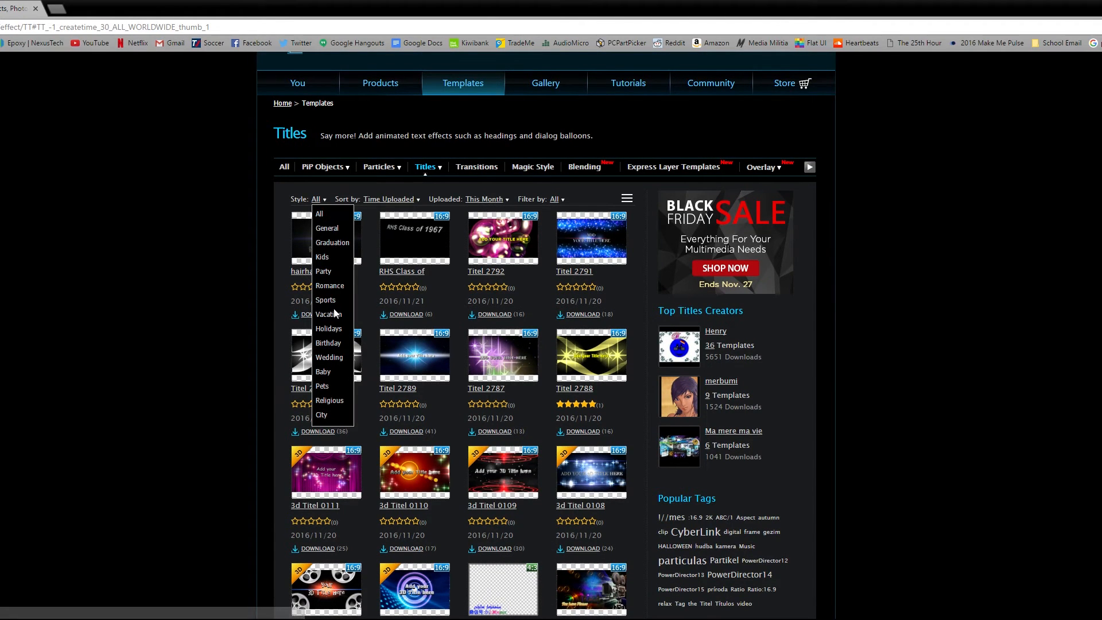
{"action": "left_click", "coordinate": [325, 301]}
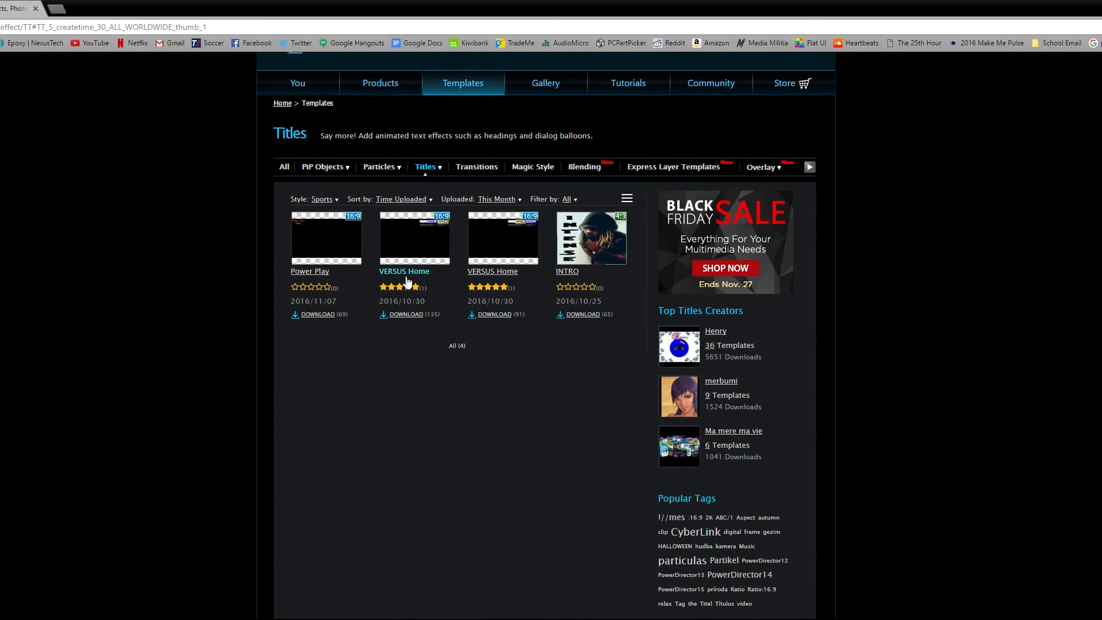
{"action": "left_click", "coordinate": [416, 236]}
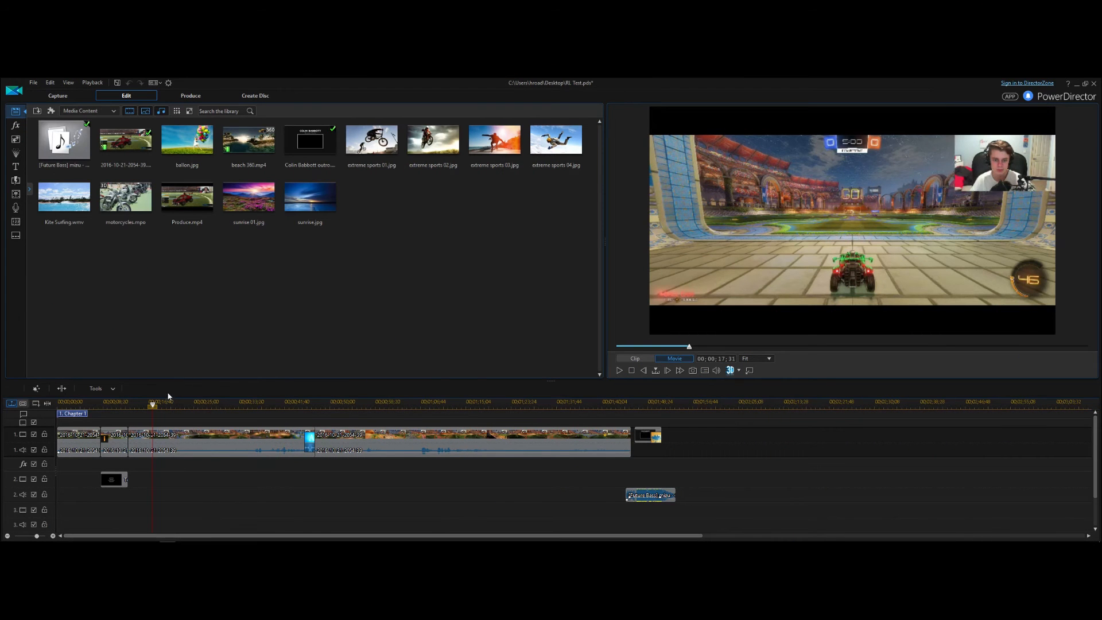
{"action": "mouse_move", "coordinate": [193, 478]}
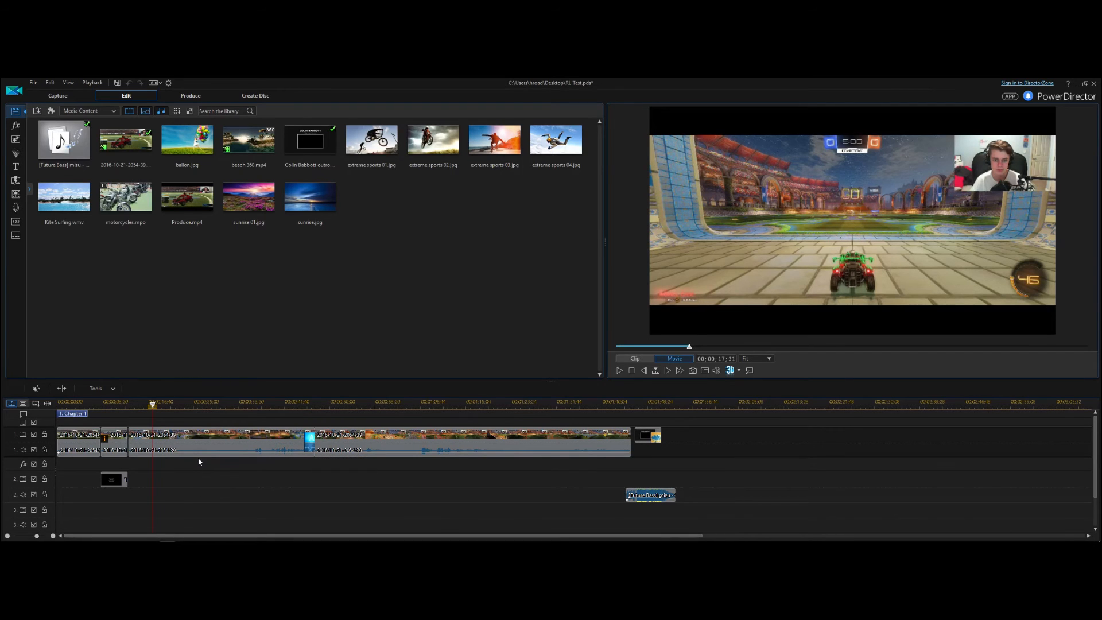
{"action": "mouse_move", "coordinate": [198, 460]}
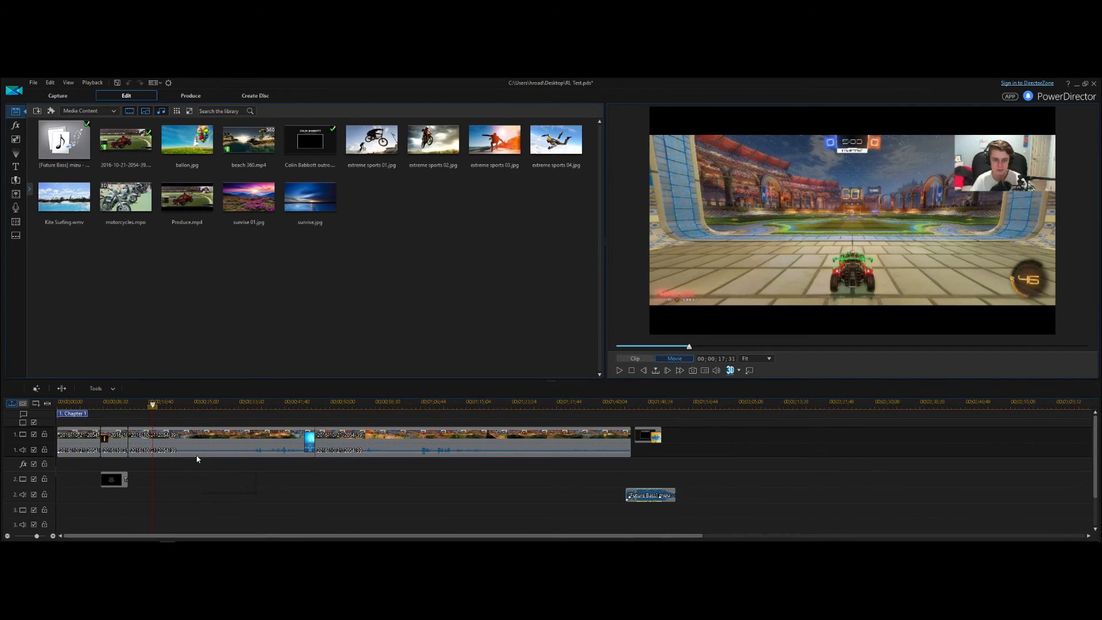
- Select the gameplay clip on the timeline and launch the Mask Designer for it
{"action": "left_click", "coordinate": [211, 441]}
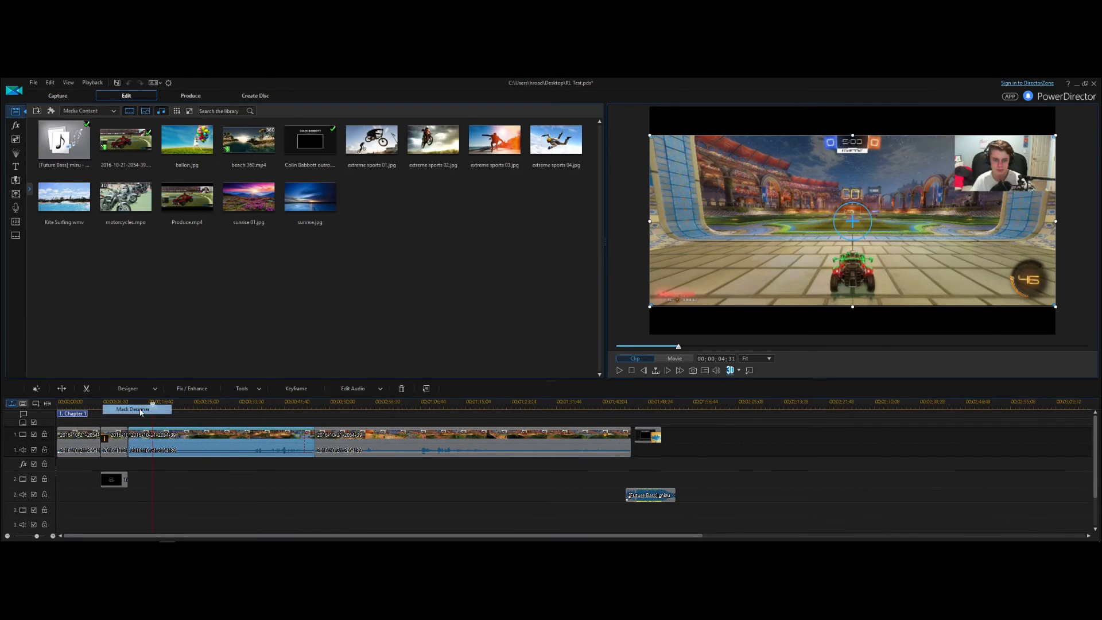
{"action": "left_click", "coordinate": [133, 409]}
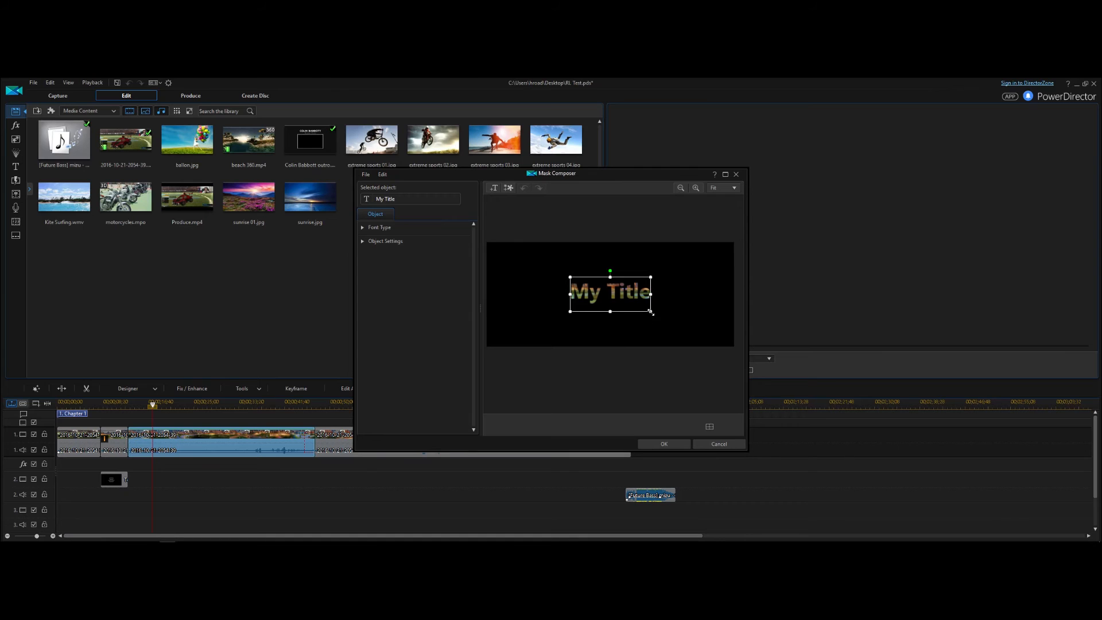
- Enlarge the My Title text mask with its handles and rotate it to a tilted angle
{"action": "left_click_drag", "start_coordinate": [609, 292], "coordinate": [622, 298]}
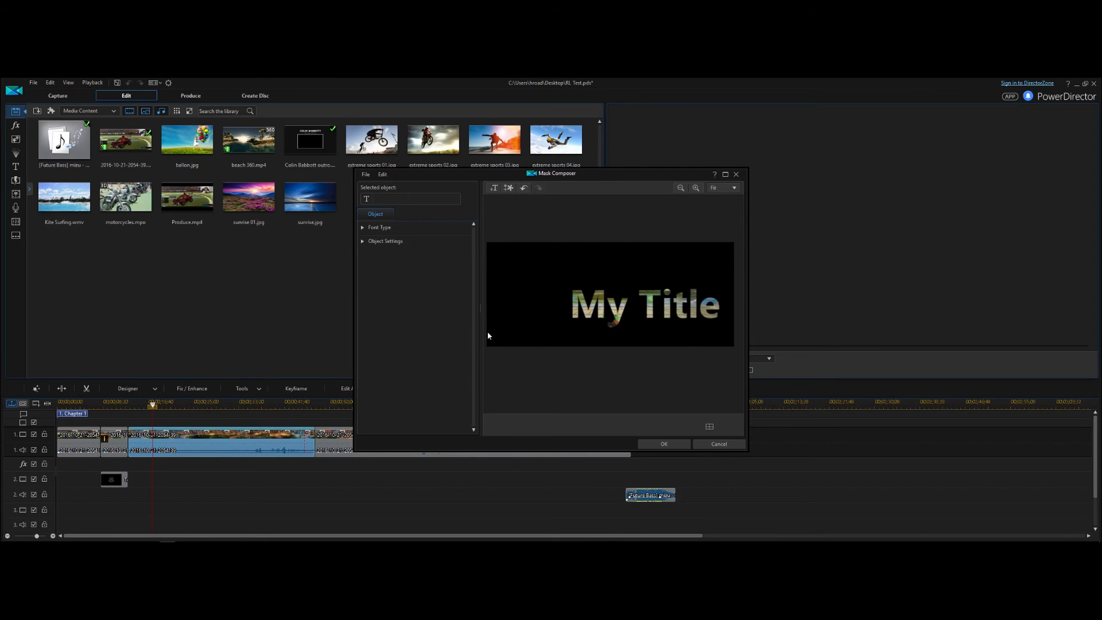
{"action": "left_click", "coordinate": [644, 304]}
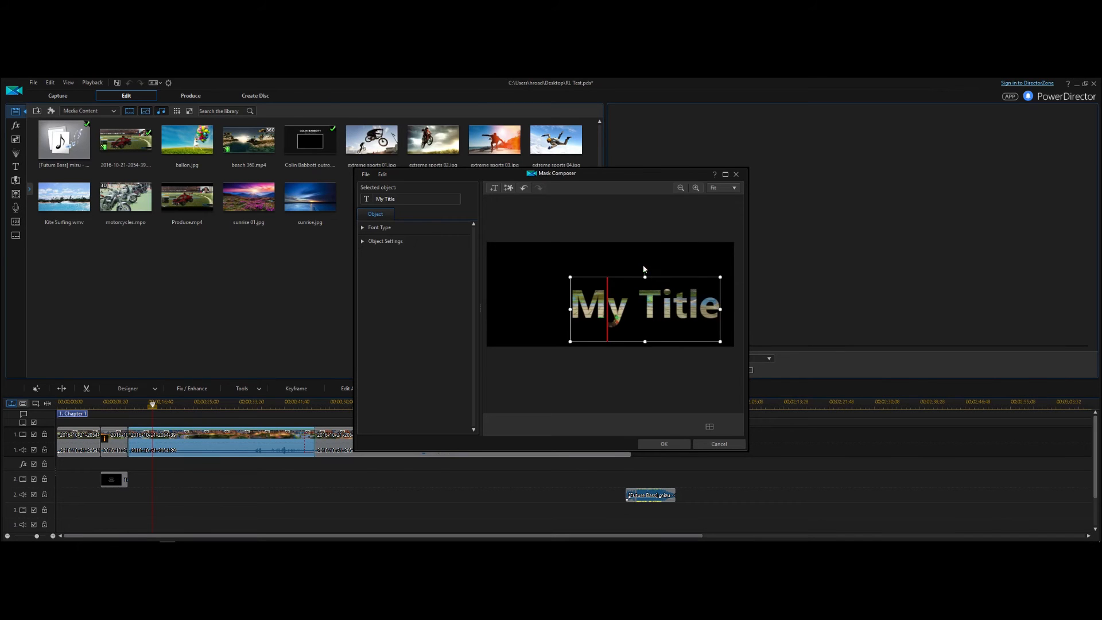
{"action": "left_click_drag", "start_coordinate": [645, 277], "coordinate": [636, 273]}
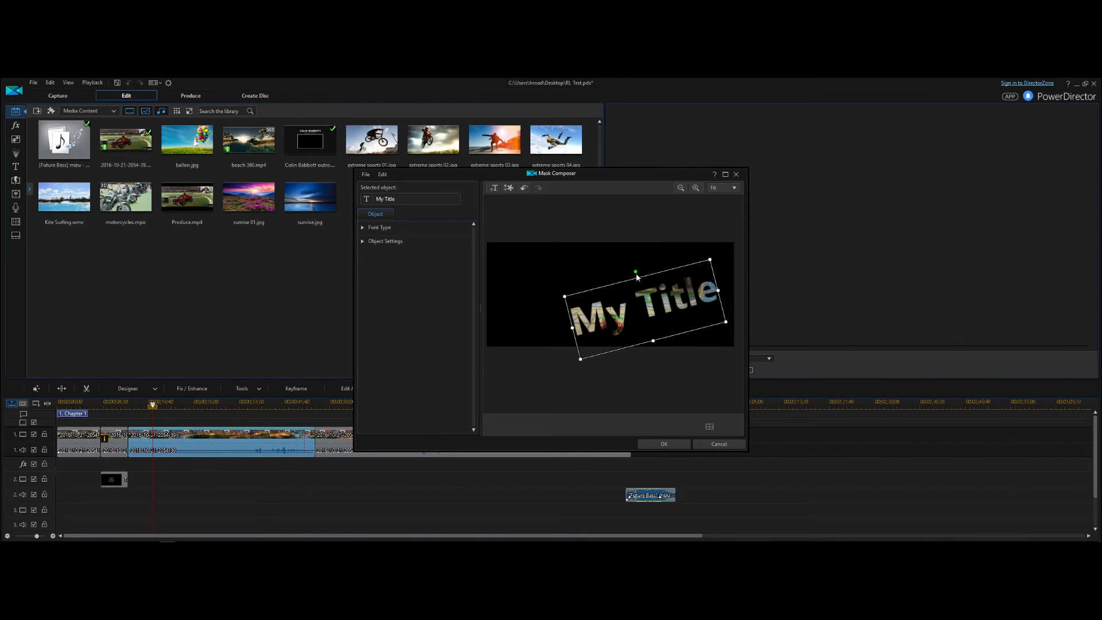
{"action": "left_click_drag", "start_coordinate": [636, 272], "coordinate": [642, 272]}
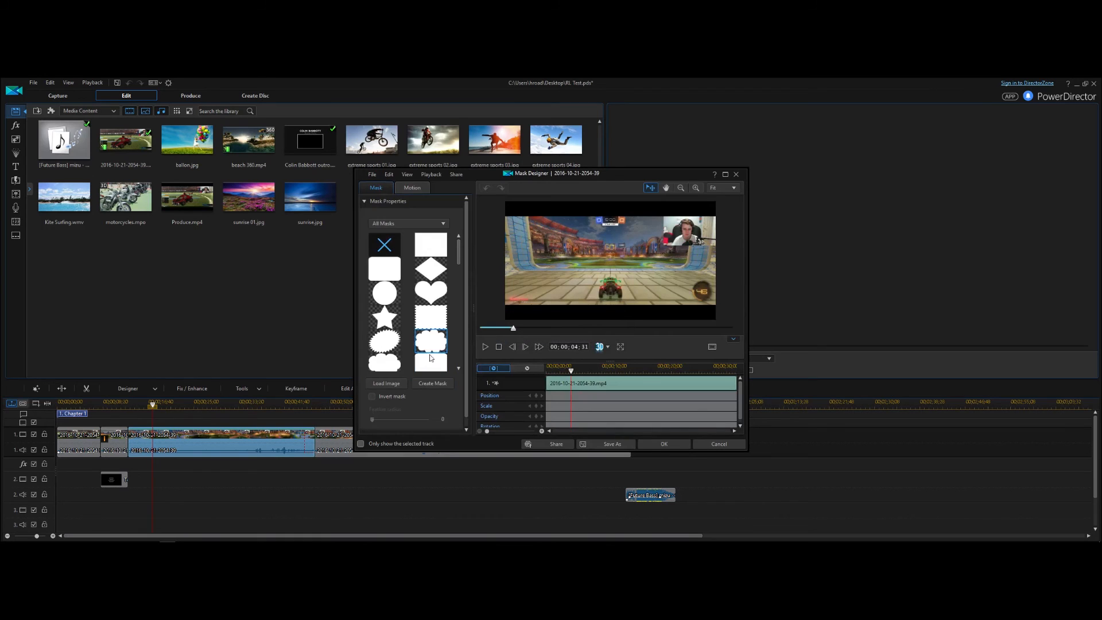
- Apply a star-shaped mask to the clip, trying both the solid and cut-out star variants
{"action": "left_click", "coordinate": [383, 268]}
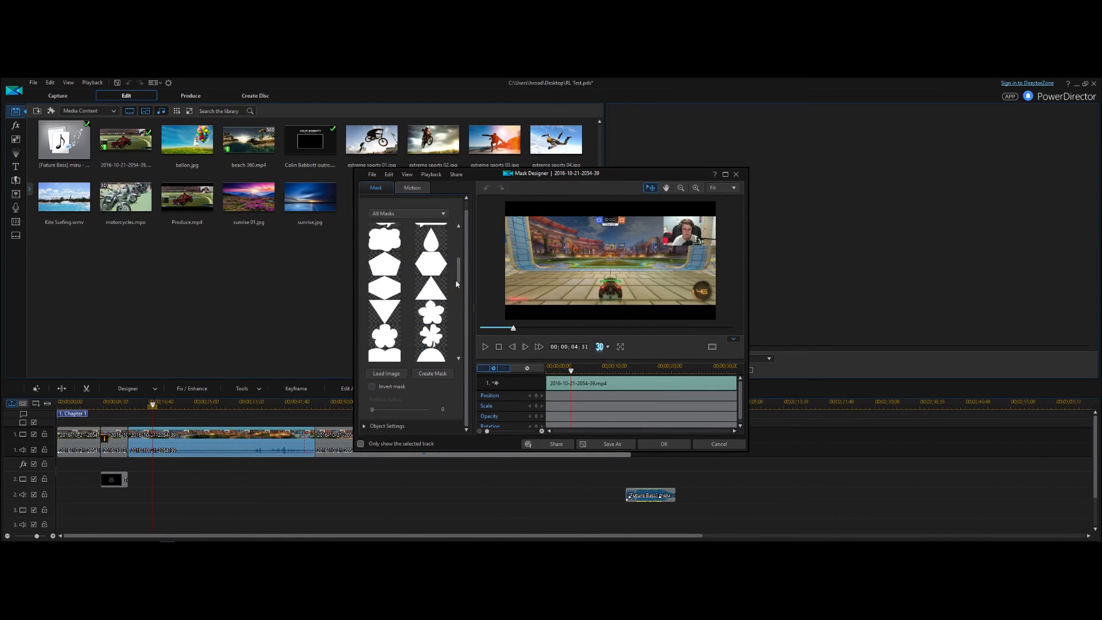
{"action": "scroll", "scroll_direction": "down", "scroll_amount": 3}
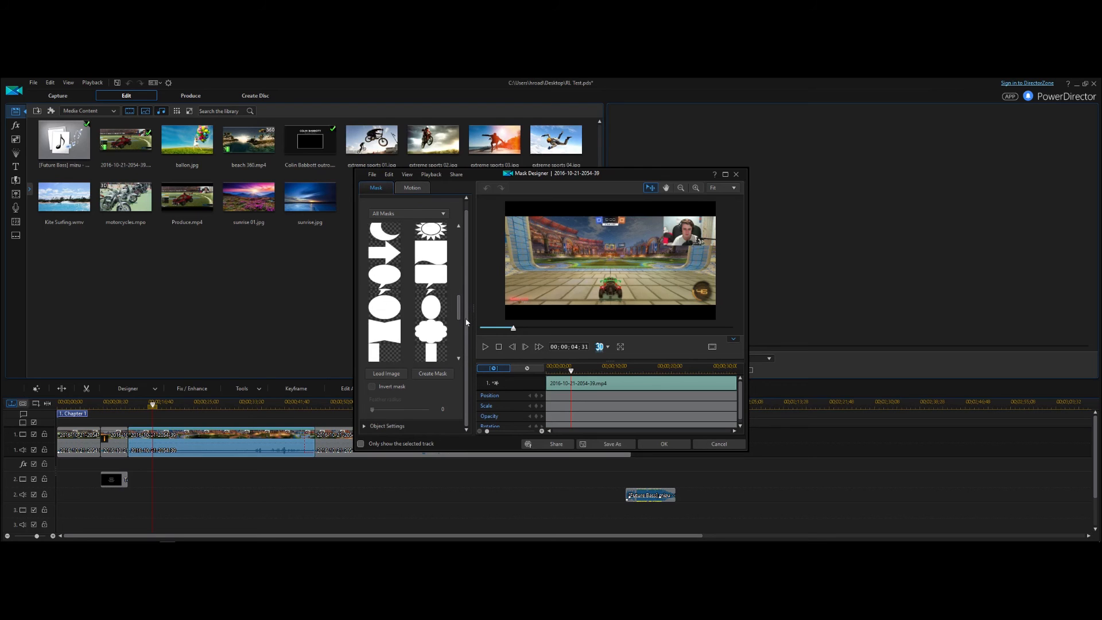
{"action": "scroll", "scroll_direction": "down", "scroll_amount": 3}
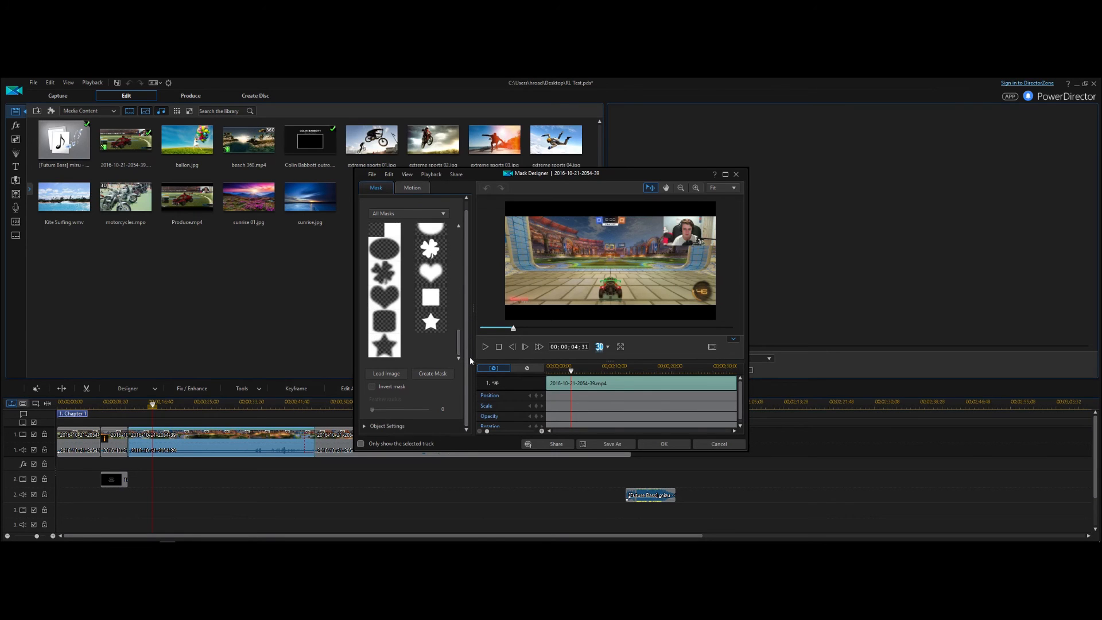
{"action": "left_click", "coordinate": [431, 322]}
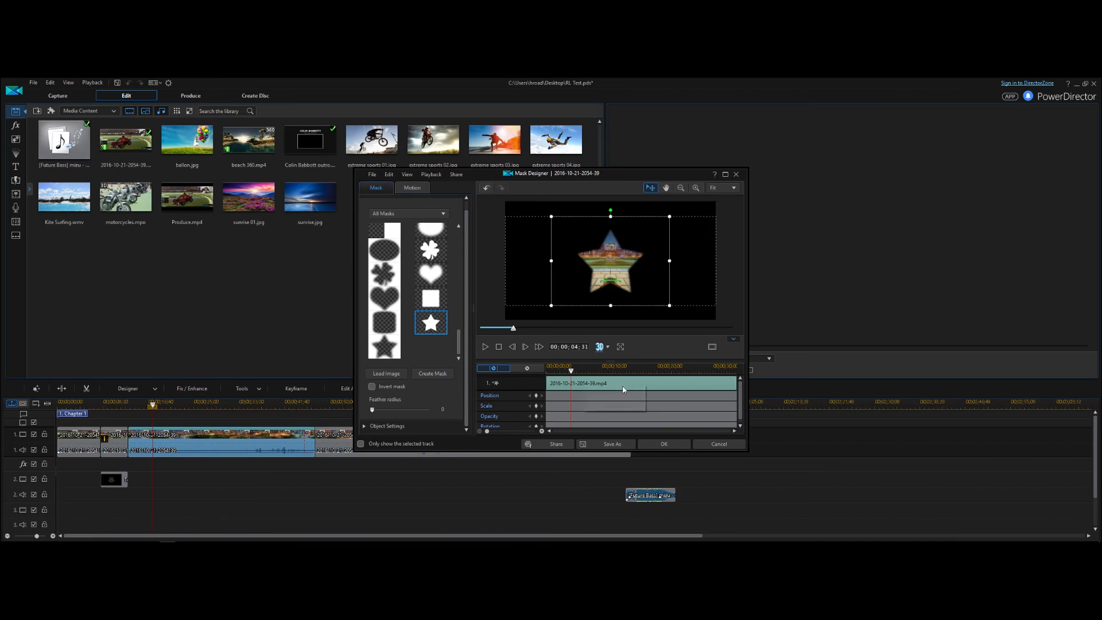
{"action": "left_click", "coordinate": [383, 346]}
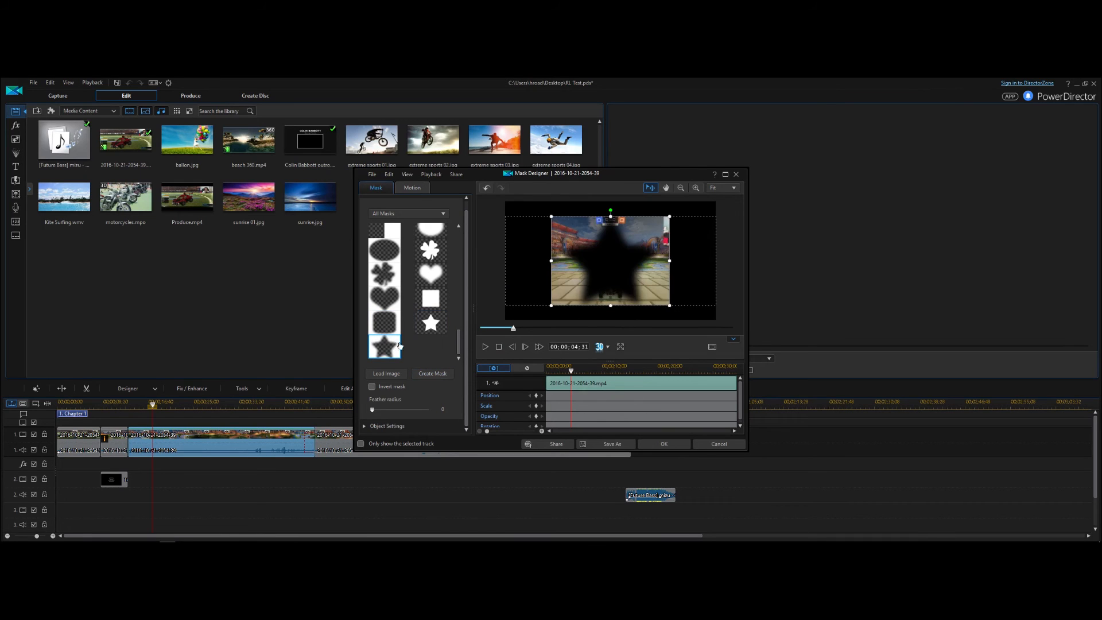
{"action": "left_click", "coordinate": [429, 323]}
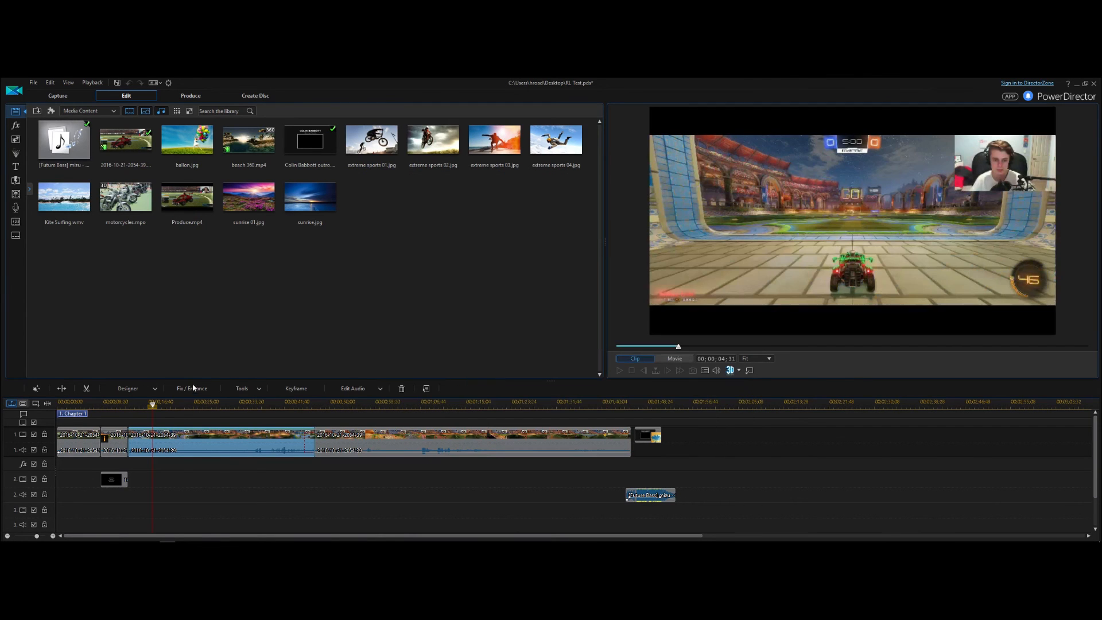
{"action": "left_click", "coordinate": [116, 402]}
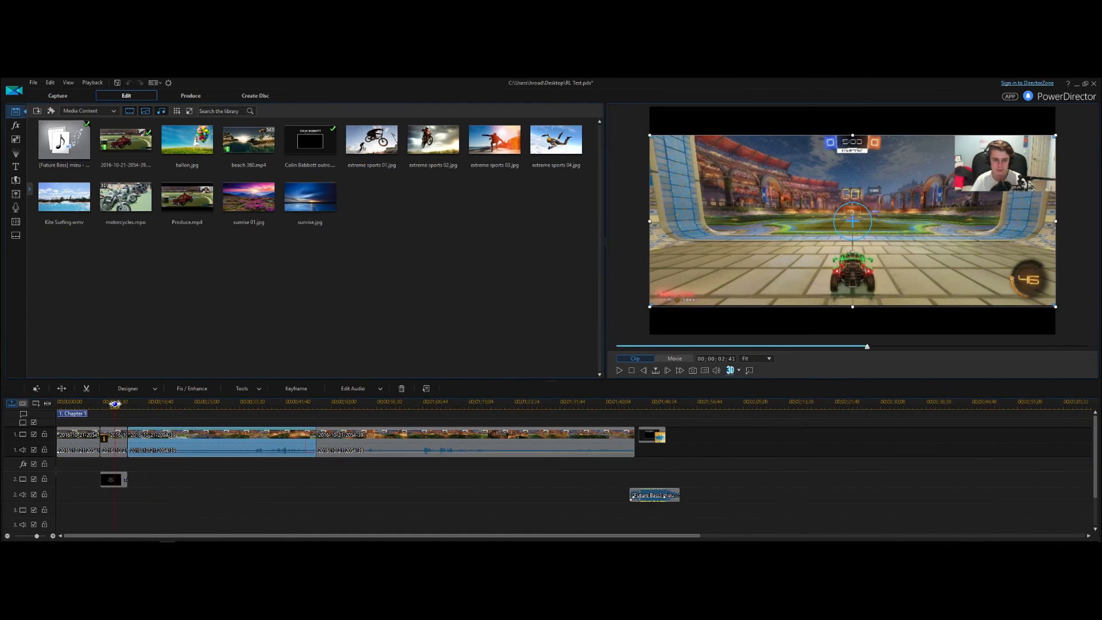